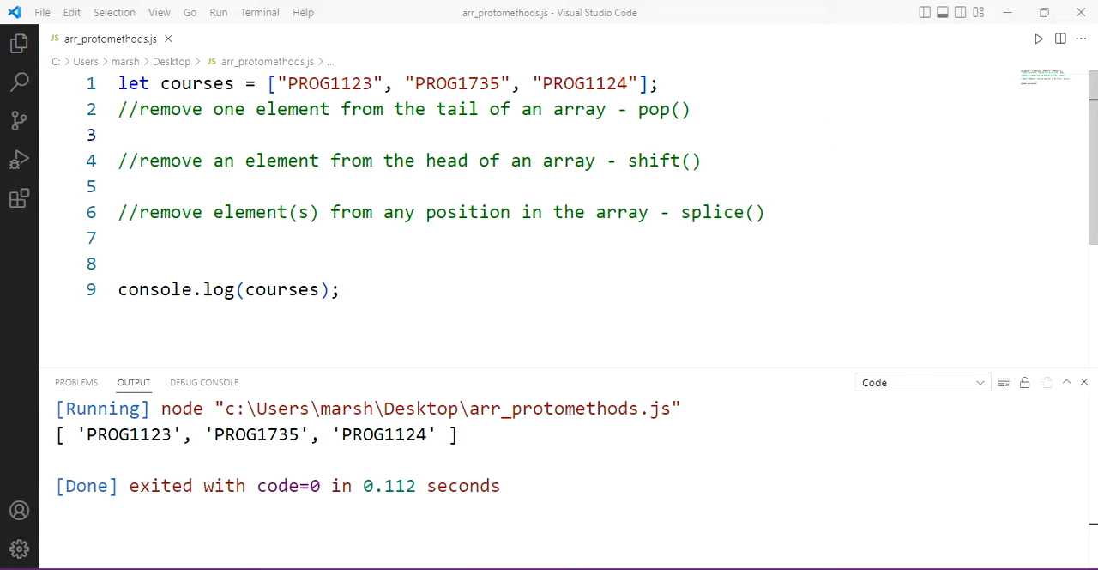
Add courses.pop() under the pop comment and run it, logging PROG1123 and PROG1735
{"action": "double_click", "coordinate": [587, 84]}
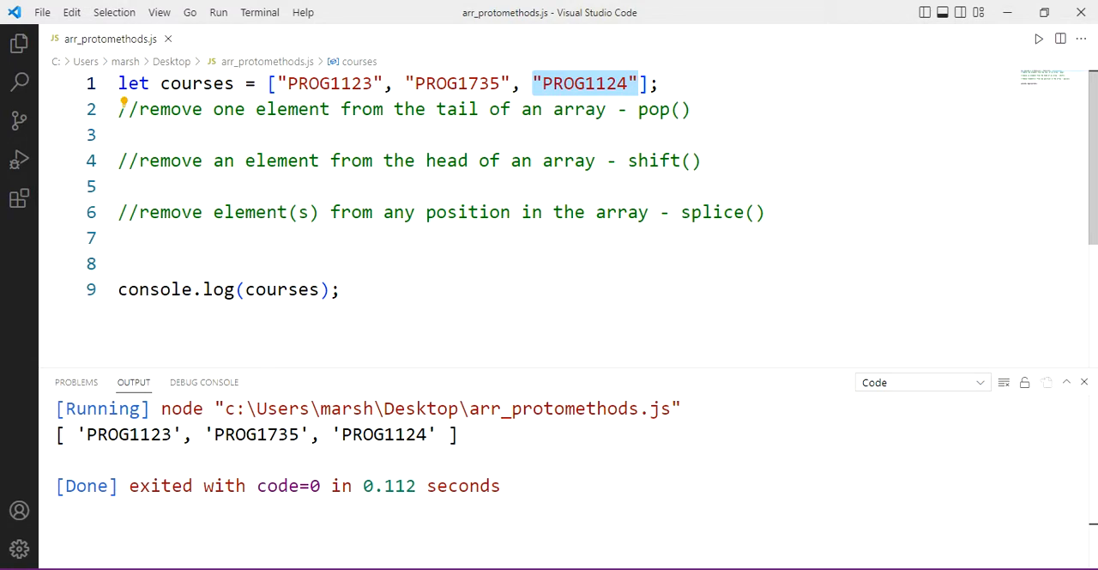
{"action": "key", "text": "Enter"}
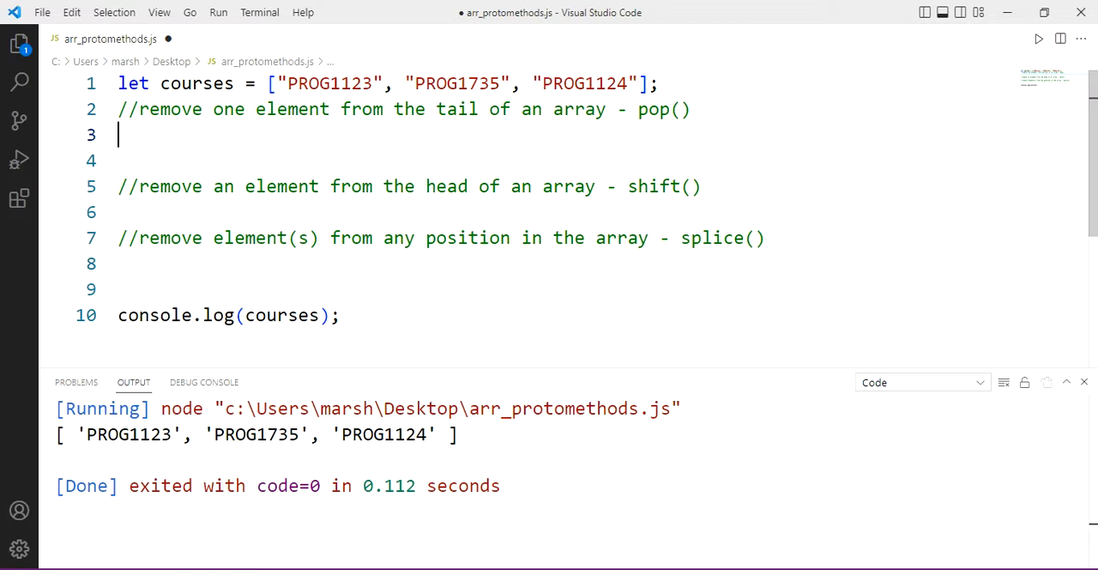
{"action": "type", "text": "courses."}
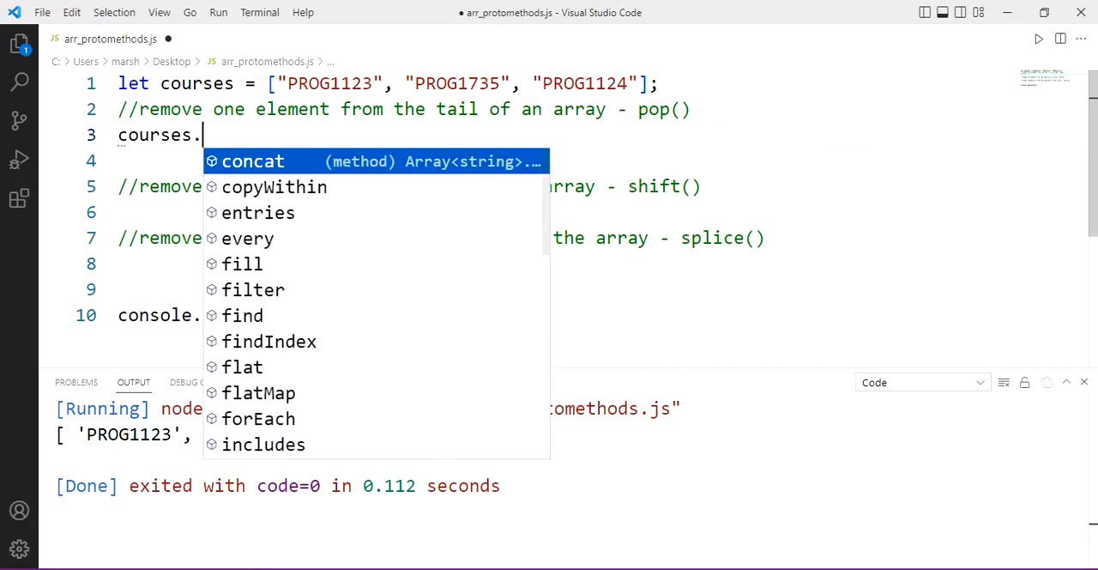
{"action": "type", "text": "pop("}
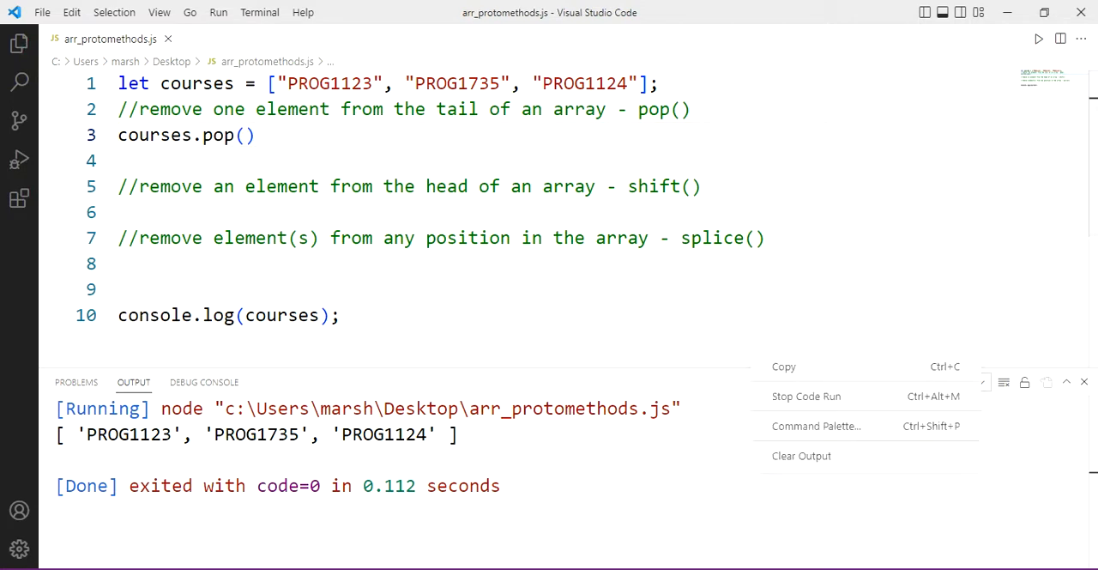
{"action": "left_click", "coordinate": [800, 456]}
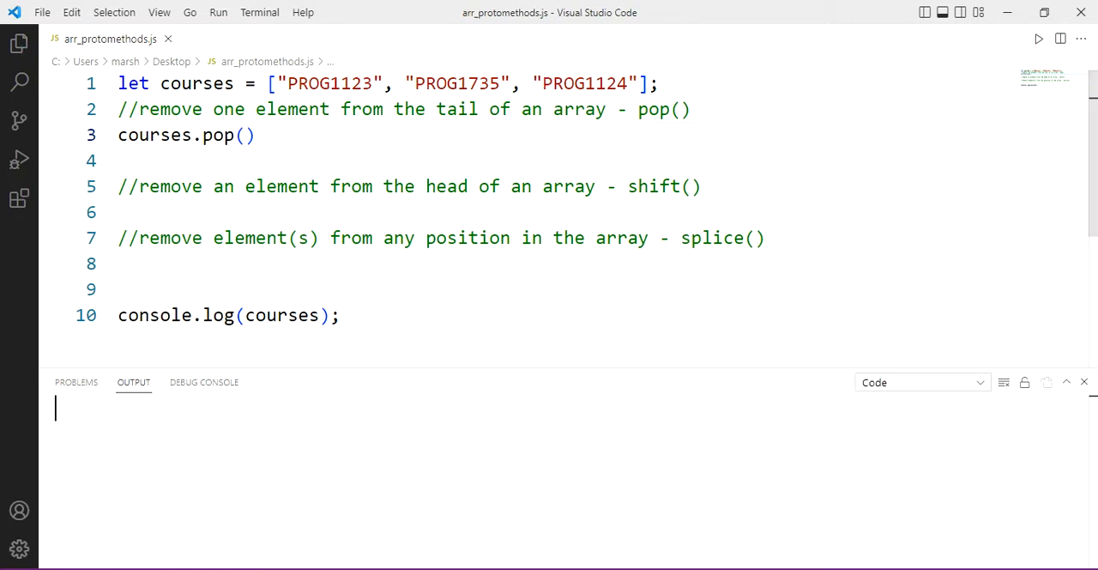
{"action": "left_click", "coordinate": [1038, 38]}
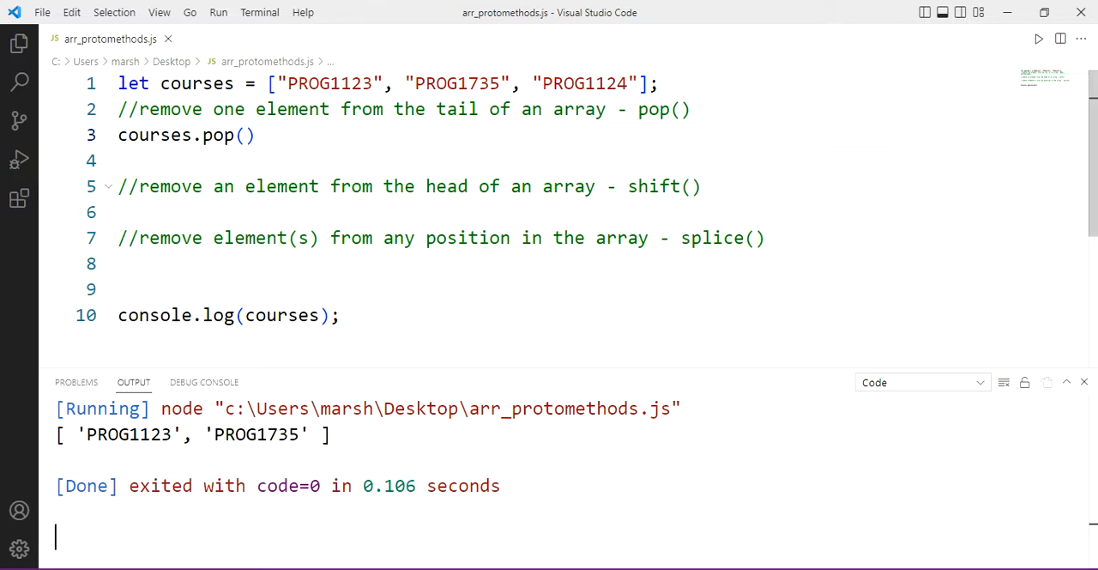
Assign pop()'s result with let deletedItem = courses.pop() so the run prints PROG1124
{"action": "type", "text": "let"}
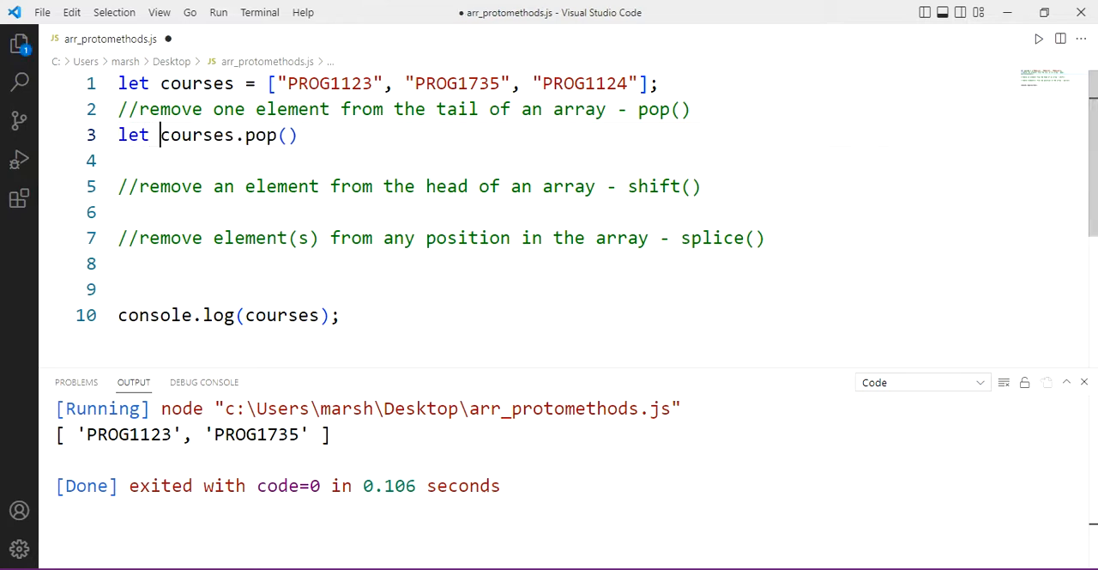
{"action": "type", "text": "deletedcourses"}
{"action": "left_click", "coordinate": [230, 316]}
{"action": "type", "text": "deletedItem"}
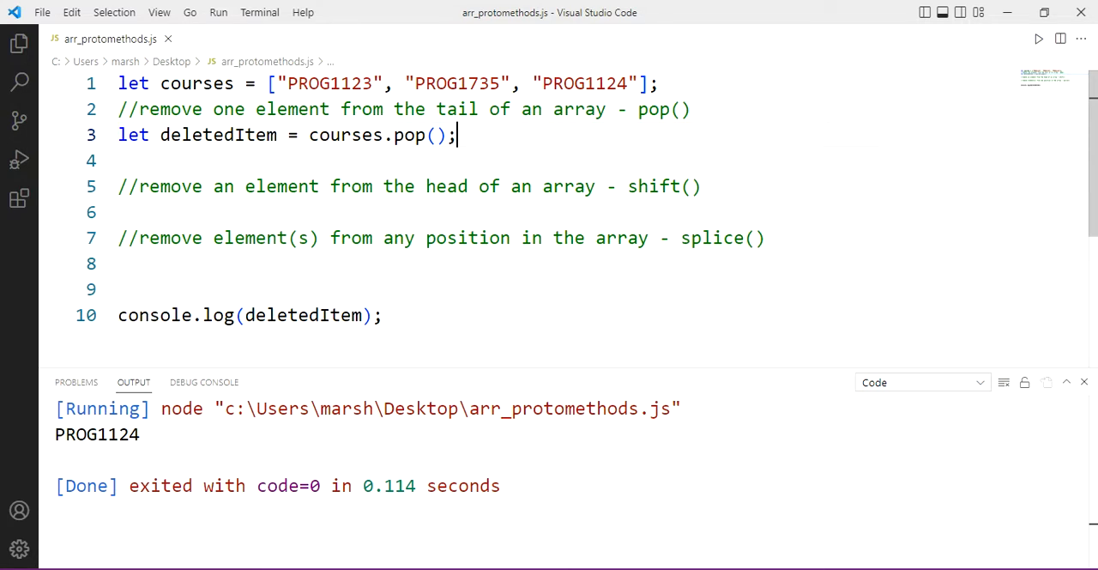
{"action": "double_click", "coordinate": [655, 186]}
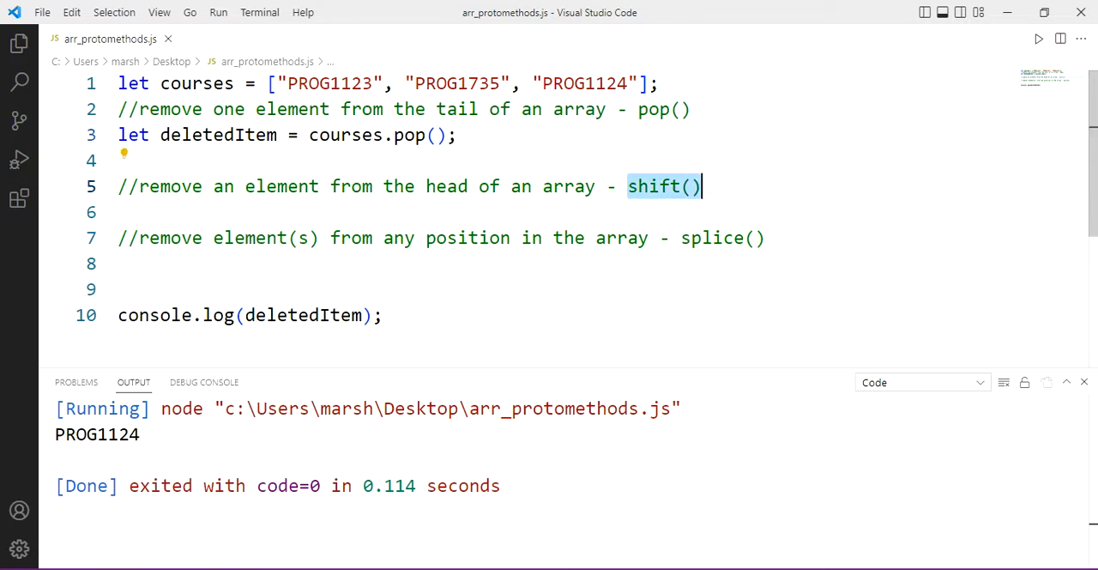
Comment out the pop line and add courses.shift() under the shift() comment
{"action": "left_click", "coordinate": [123, 134]}
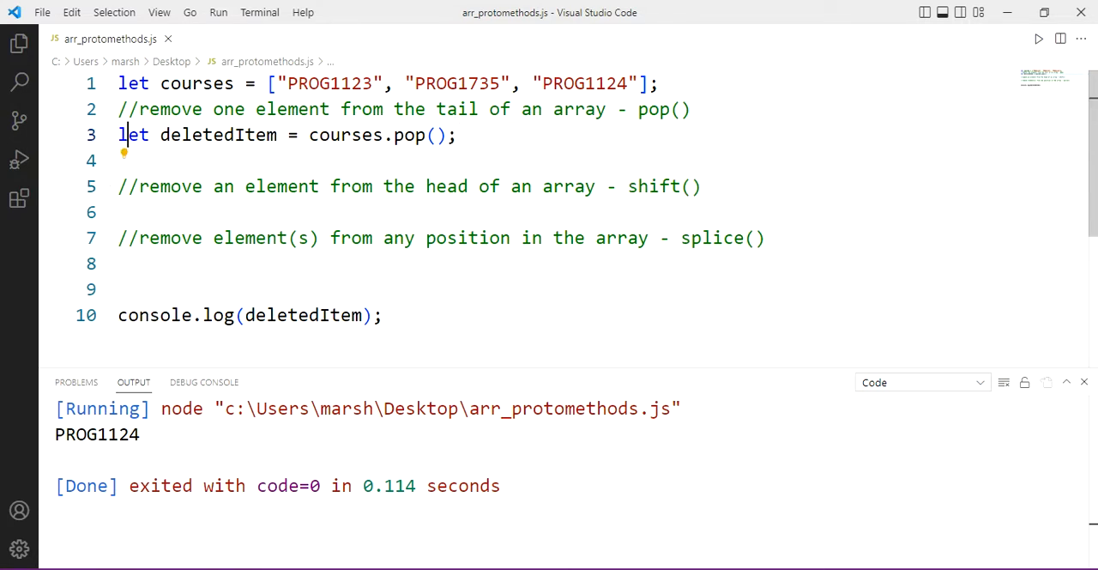
{"action": "type", "text": "//"}
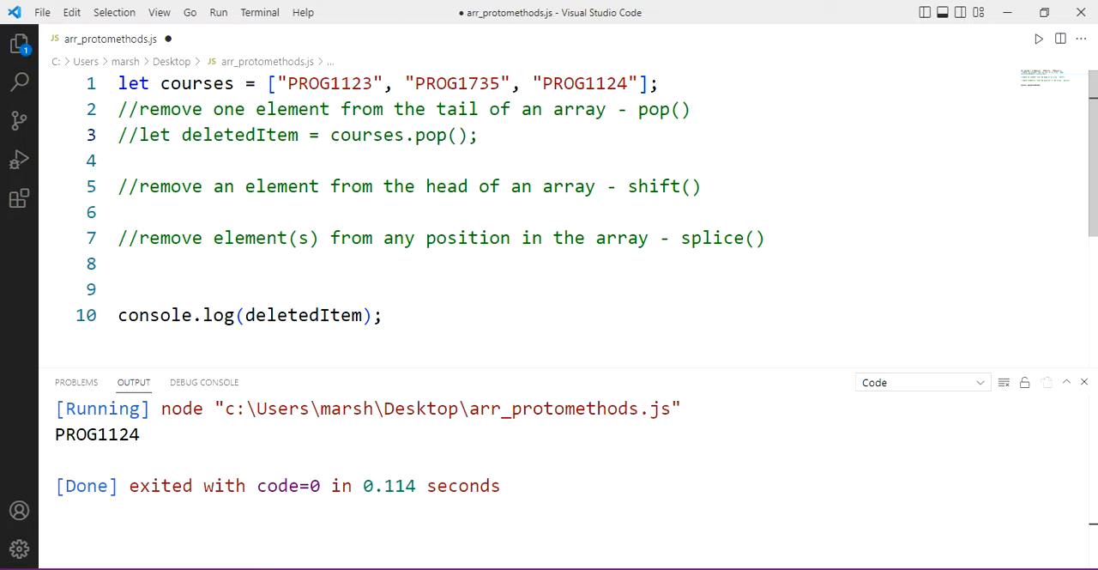
{"action": "type", "text": "courses."}
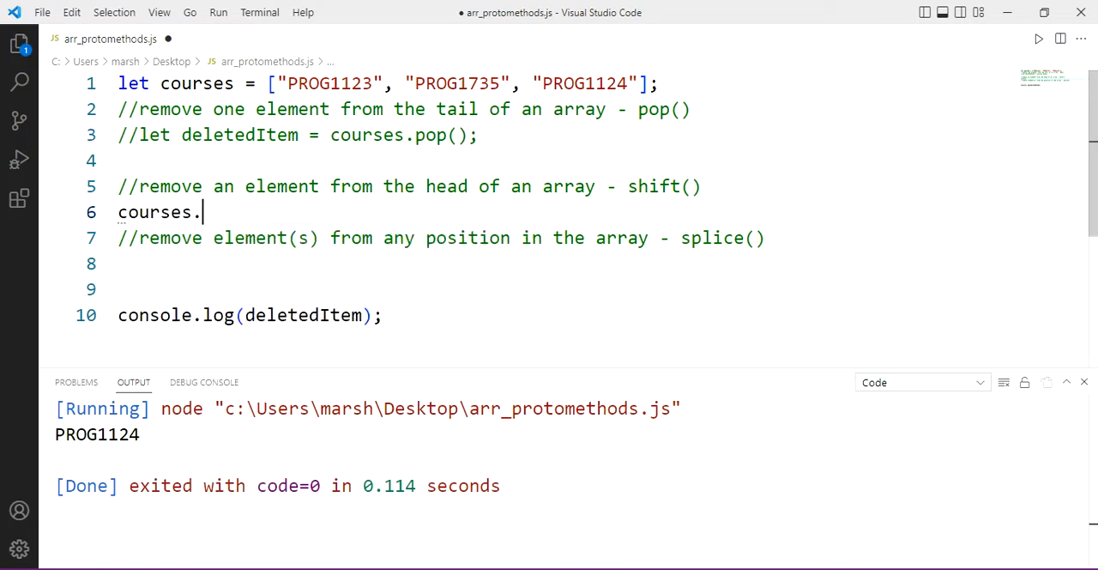
{"action": "type", "text": "shift("}
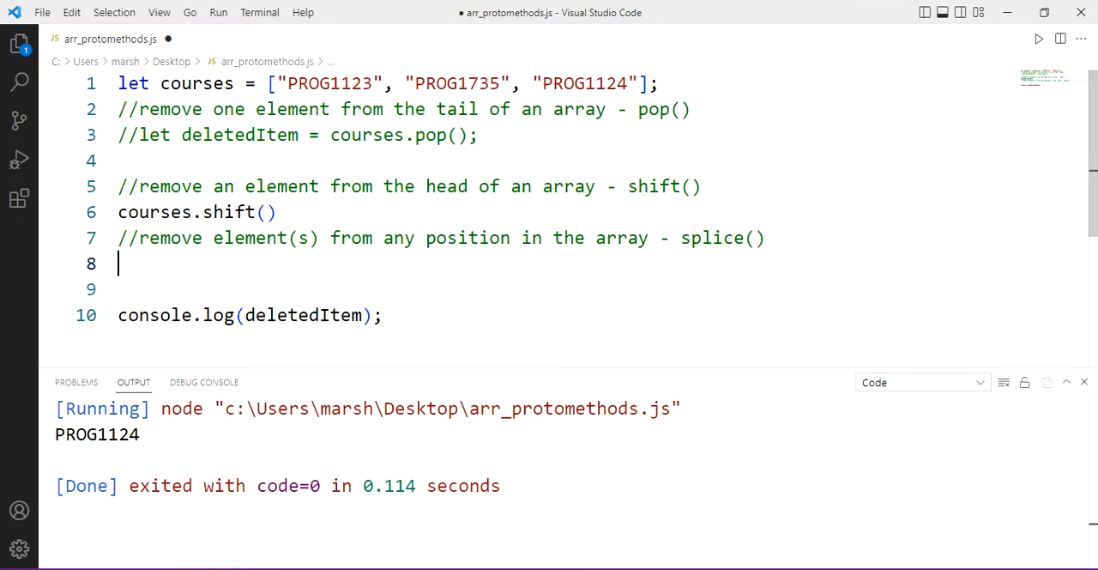
Log courses instead of deletedItem and run, showing PROG1735 and PROG1124
{"action": "double_click", "coordinate": [299, 316]}
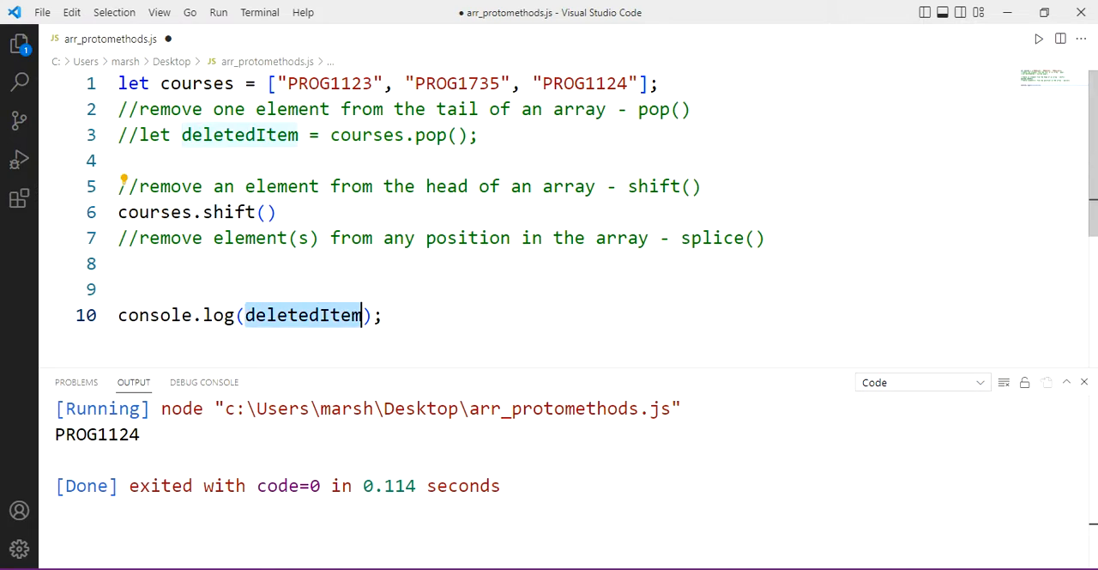
{"action": "double_click", "coordinate": [154, 213]}
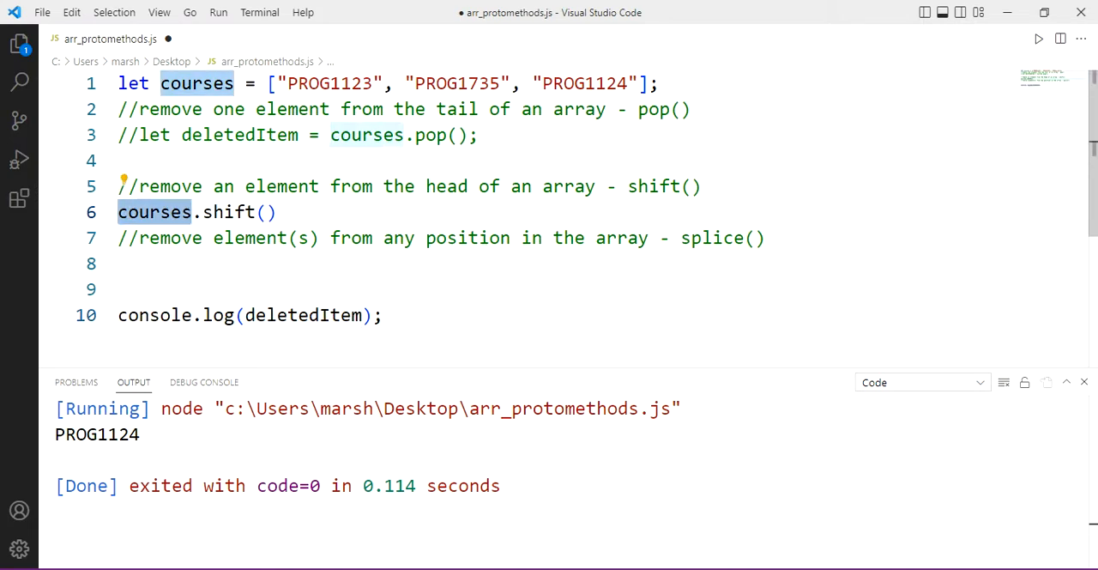
{"action": "type", "text": "courses"}
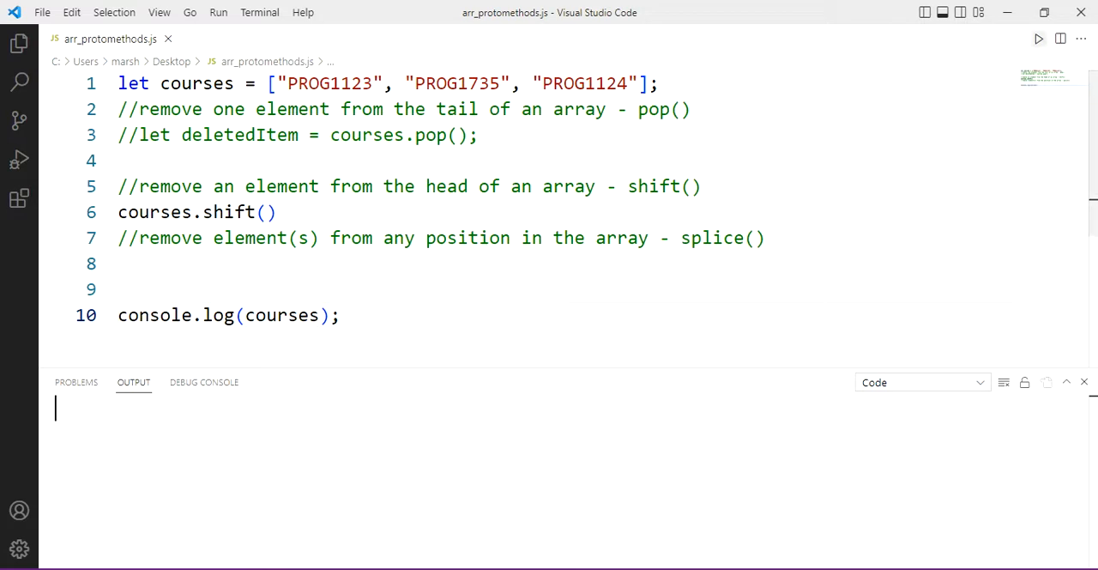
{"action": "left_click", "coordinate": [1038, 38]}
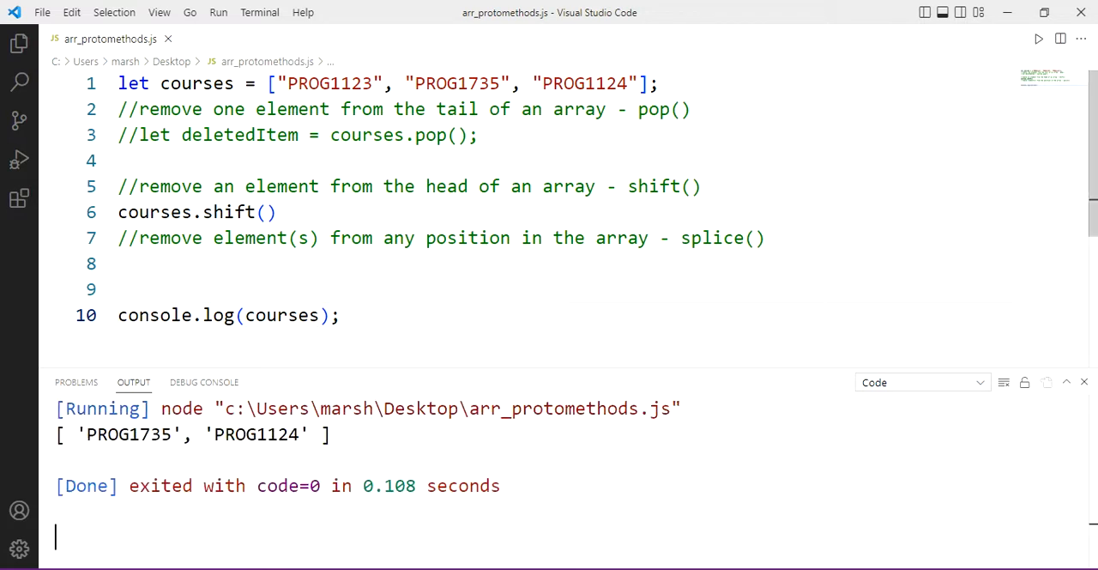
{"action": "double_click", "coordinate": [316, 84]}
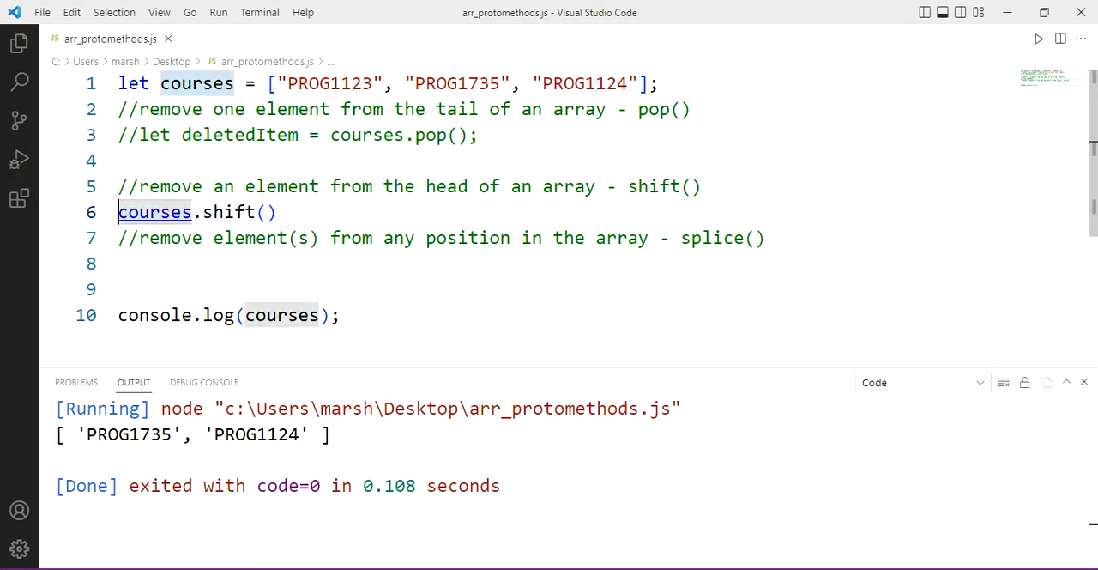
Store shift()'s result in deletedItem, log it, and run so PROG1123 is printed
{"action": "type", "text": "let deletedItem ="}
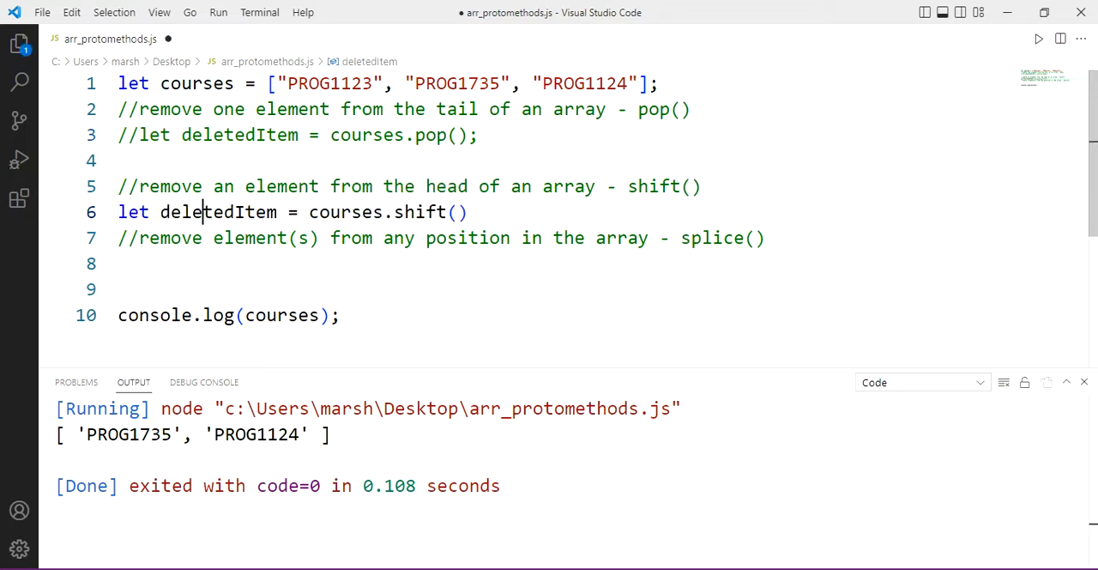
{"action": "type", "text": "deletedItem"}
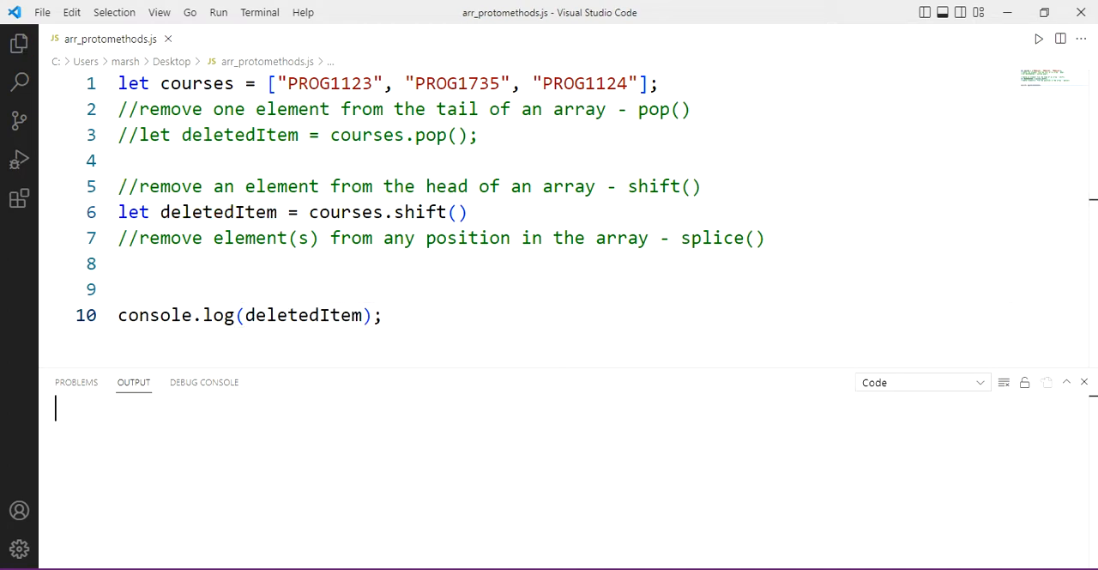
{"action": "left_click", "coordinate": [1039, 37]}
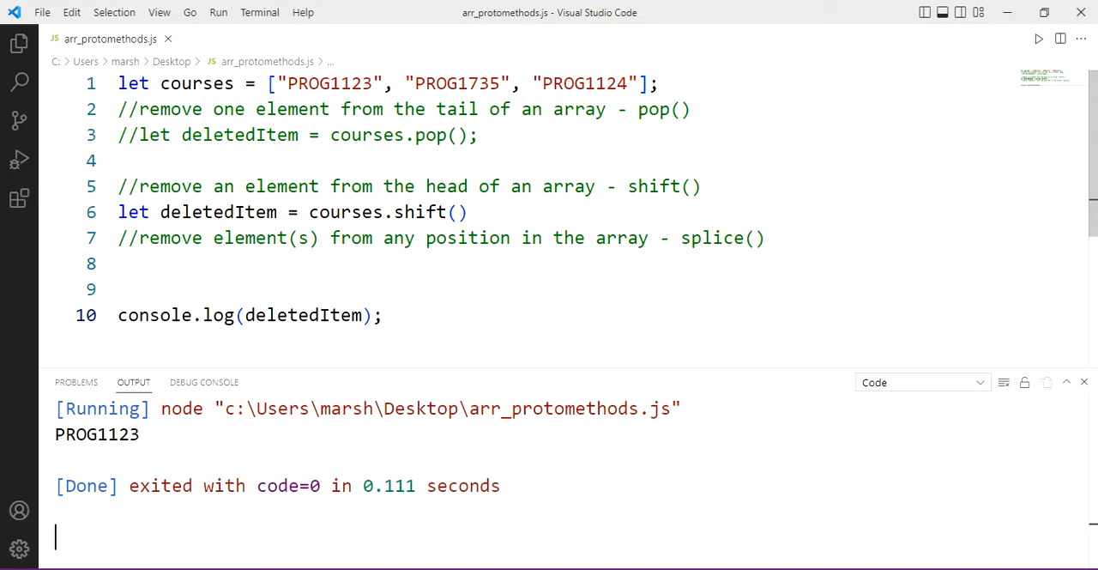
{"action": "left_click", "coordinate": [120, 264]}
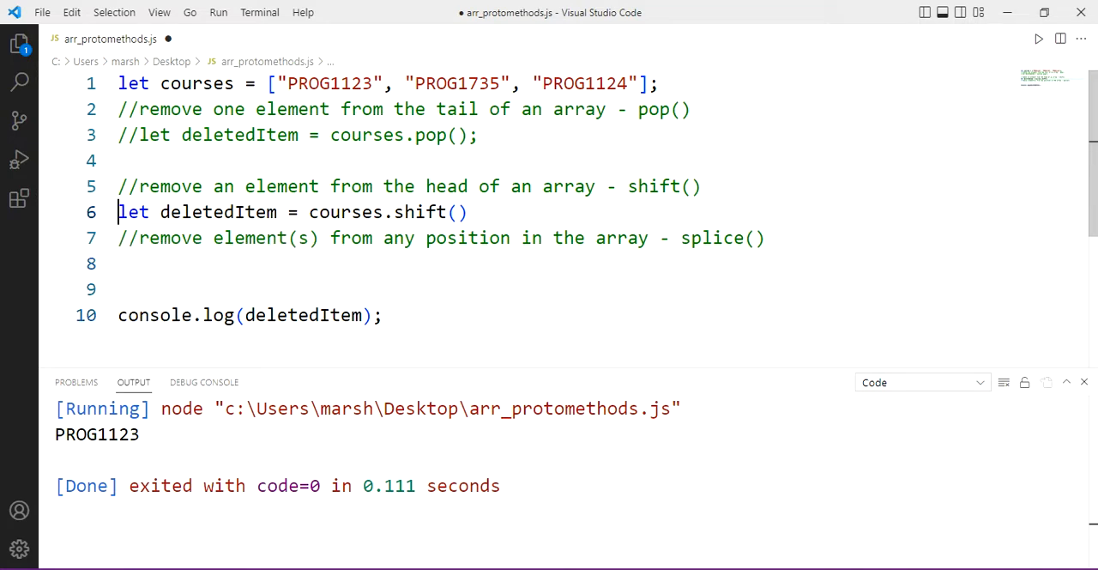
Comment out the shift line and add courses.splice(1,1) to remove the middle course
{"action": "type", "text": "//"}
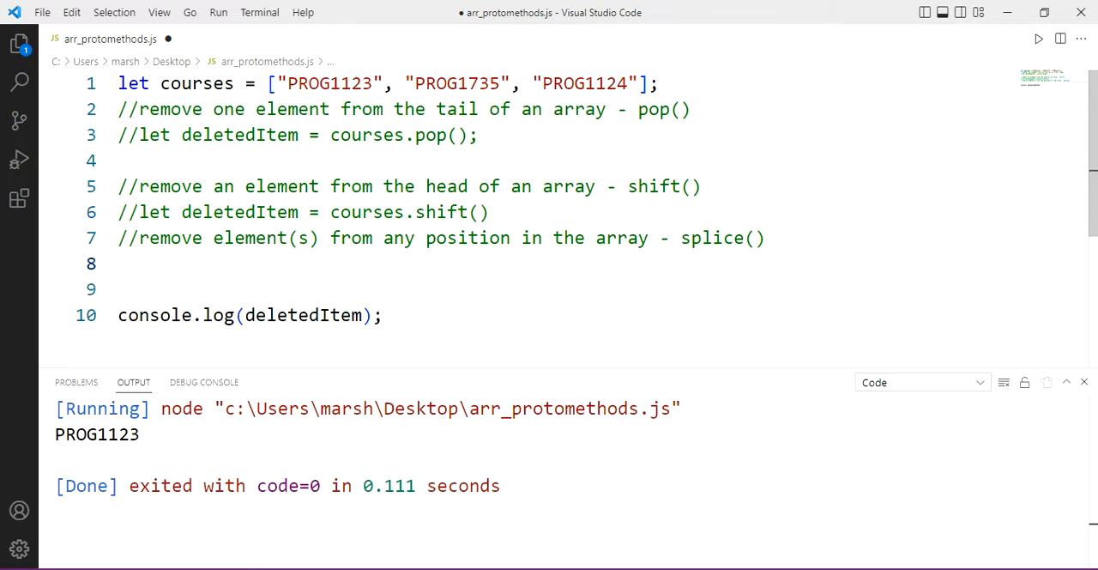
{"action": "type", "text": "cu"}
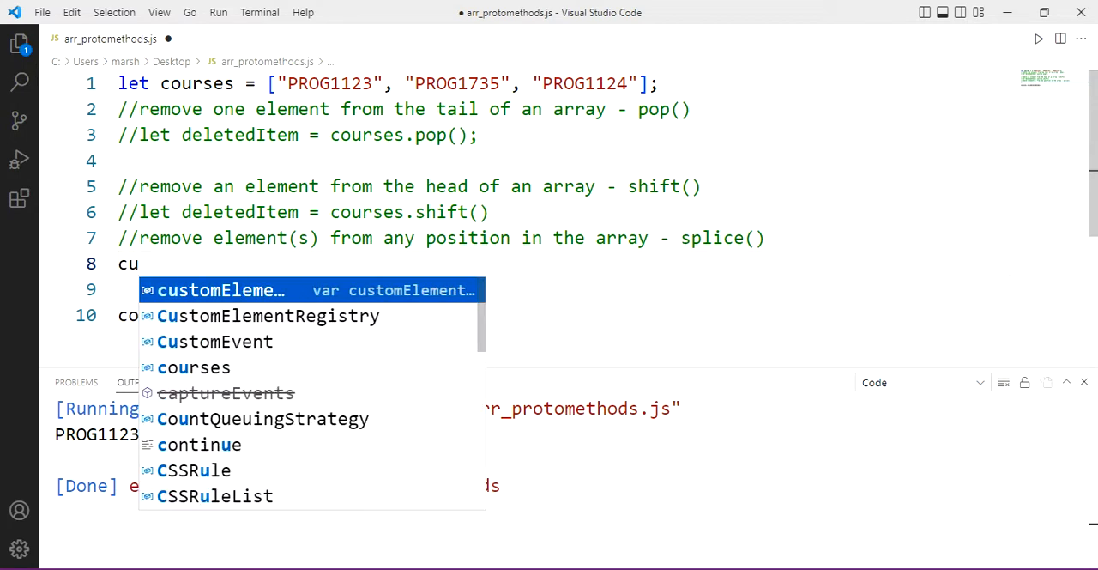
{"action": "type", "text": "ourses.shift"}
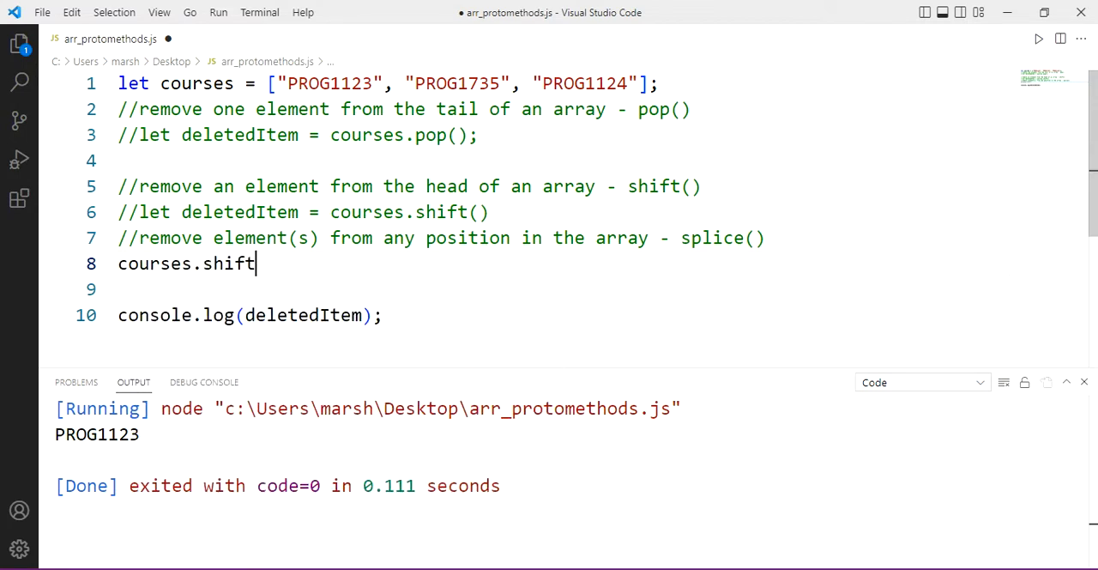
{"action": "type", "text": "sp"}
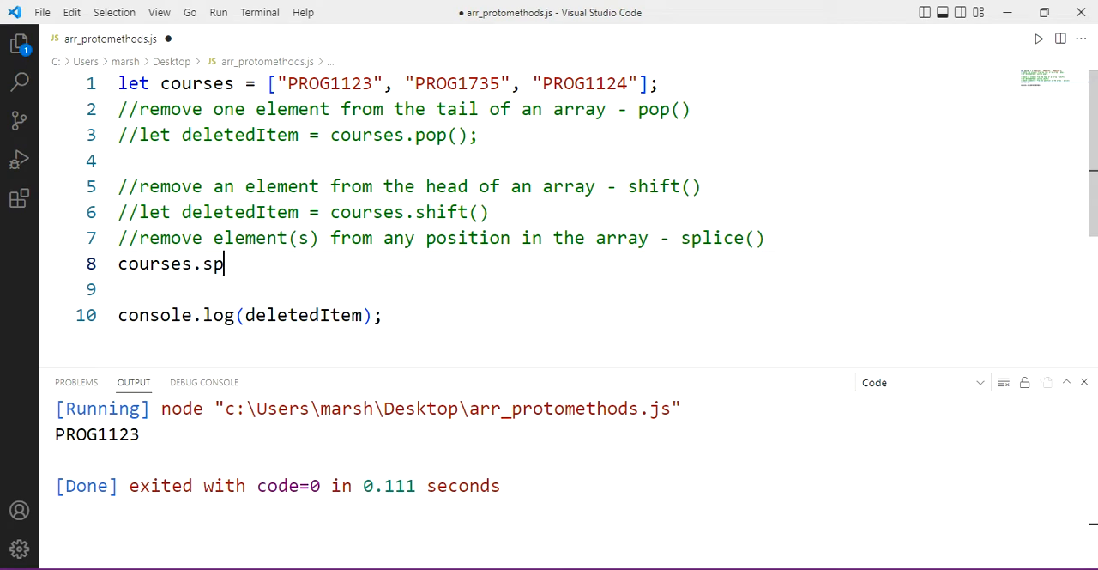
{"action": "type", "text": "lice"}
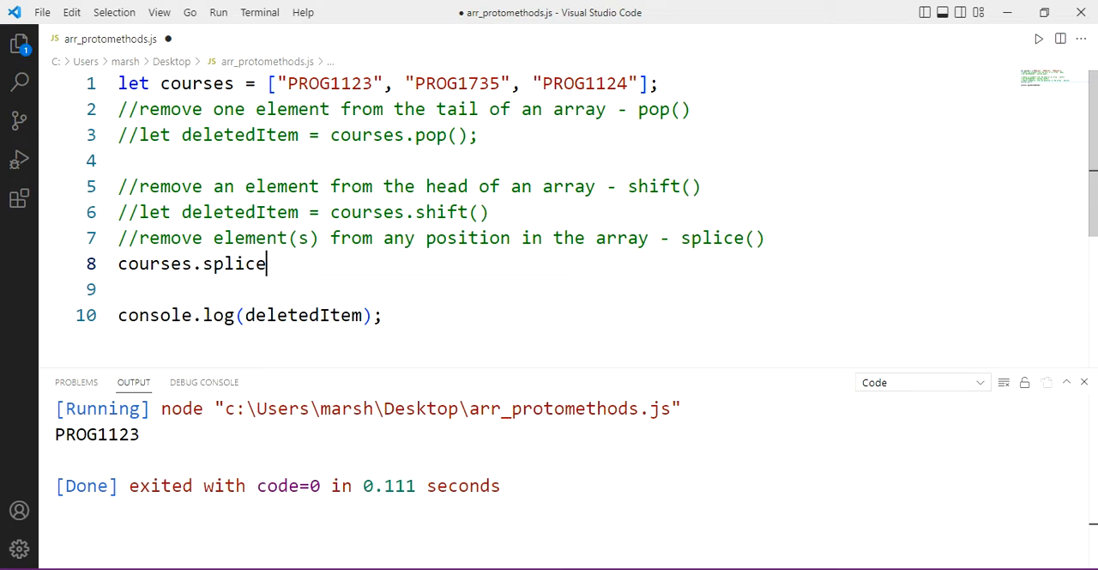
{"action": "type", "text": "()"}
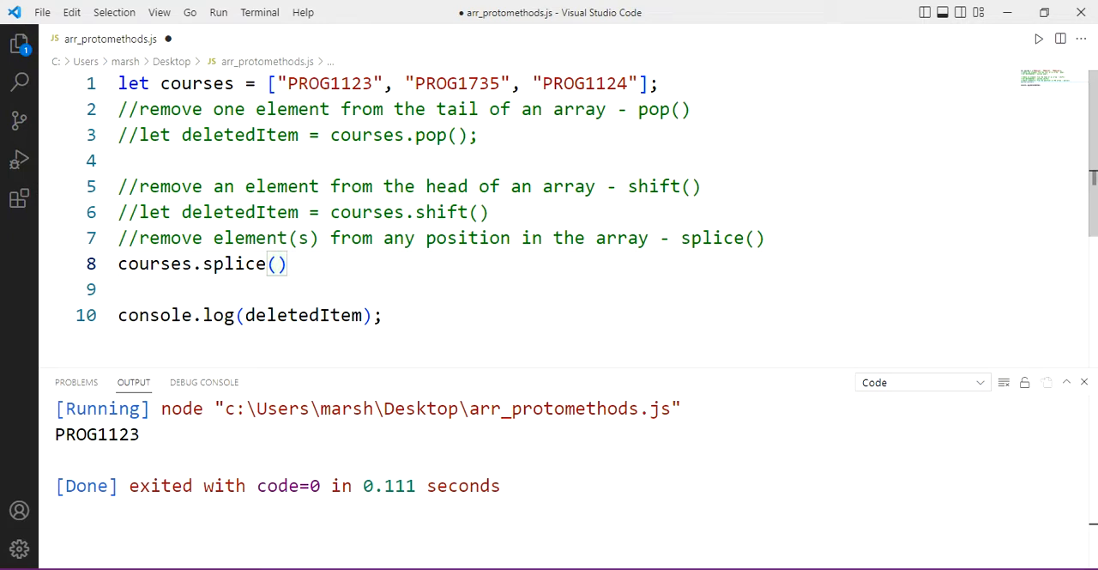
{"action": "type", "text": "1"}
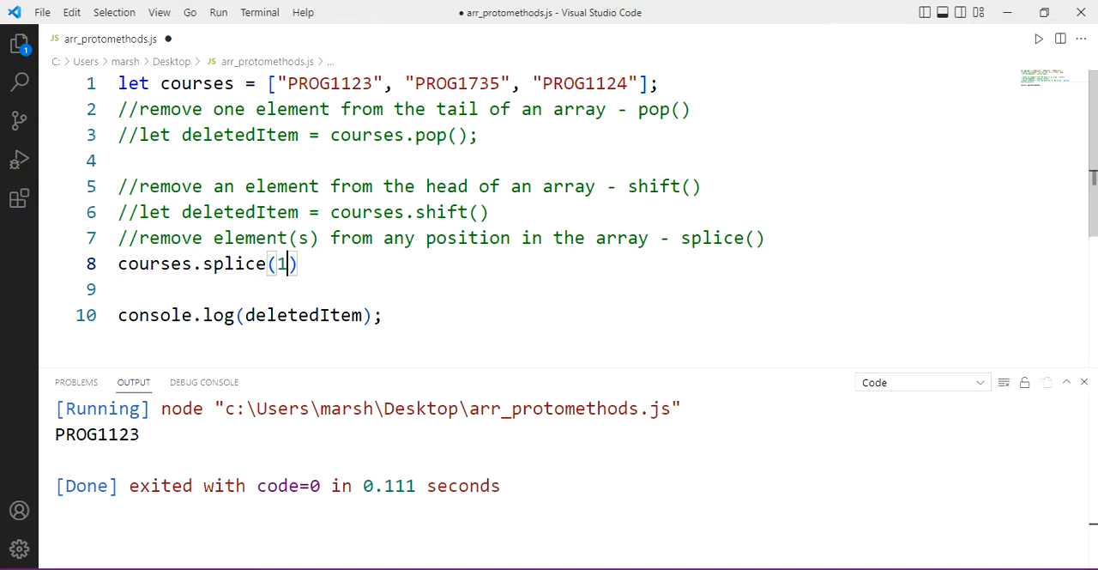
{"action": "type", "text": ",1"}
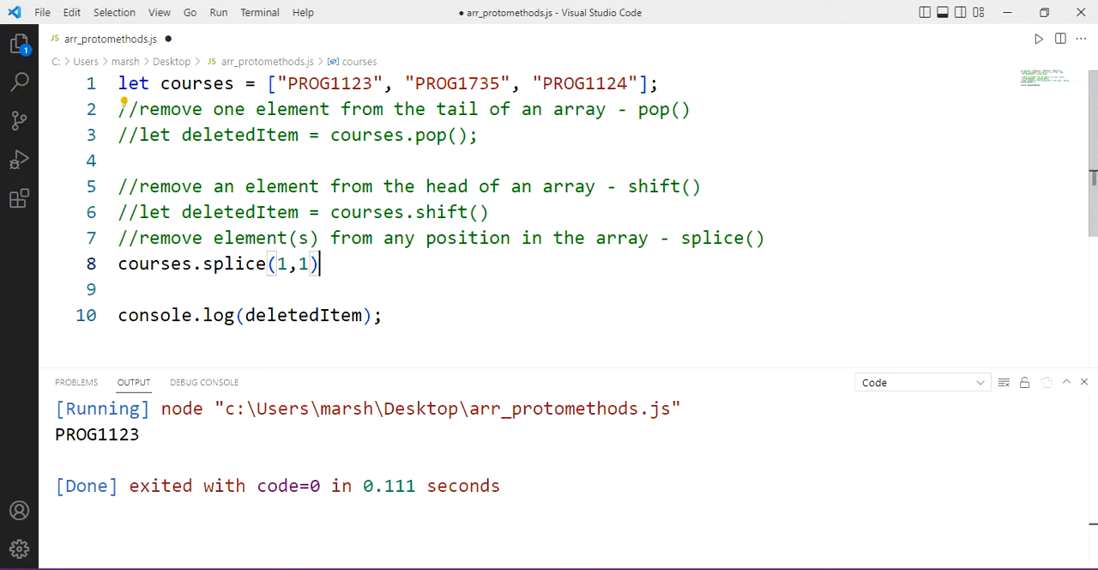
Log courses and run, showing PROG1123 and PROG1124 after the splice
{"action": "double_click", "coordinate": [154, 264]}
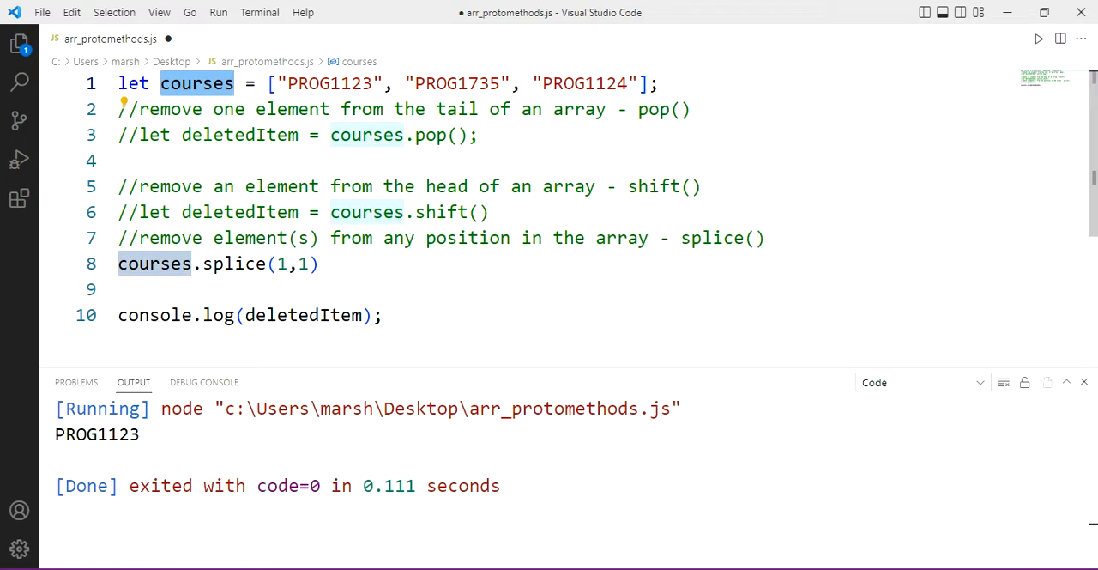
{"action": "type", "text": "courses"}
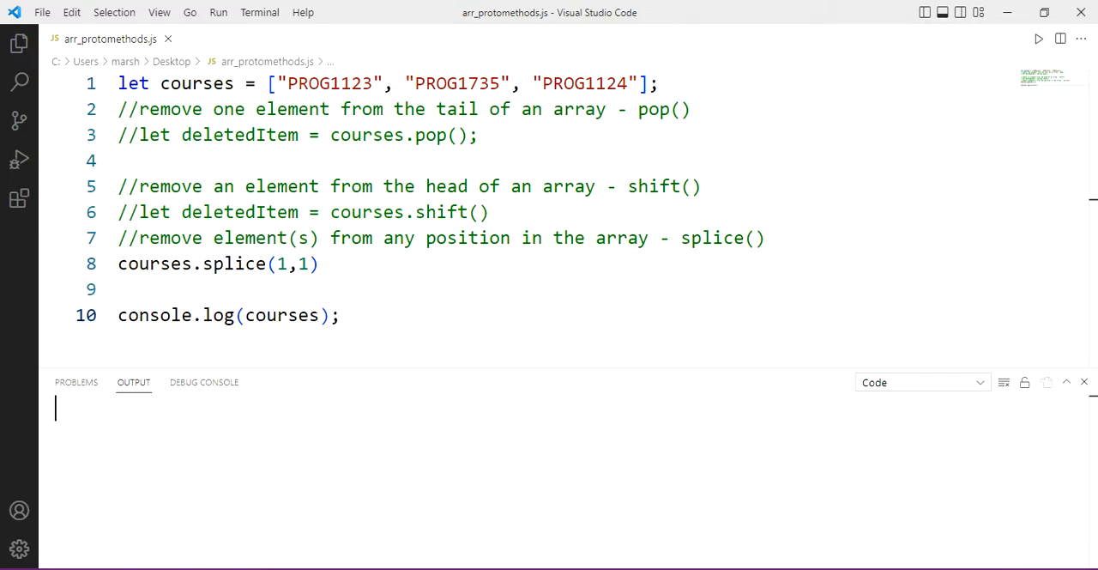
{"action": "left_click", "coordinate": [1038, 37]}
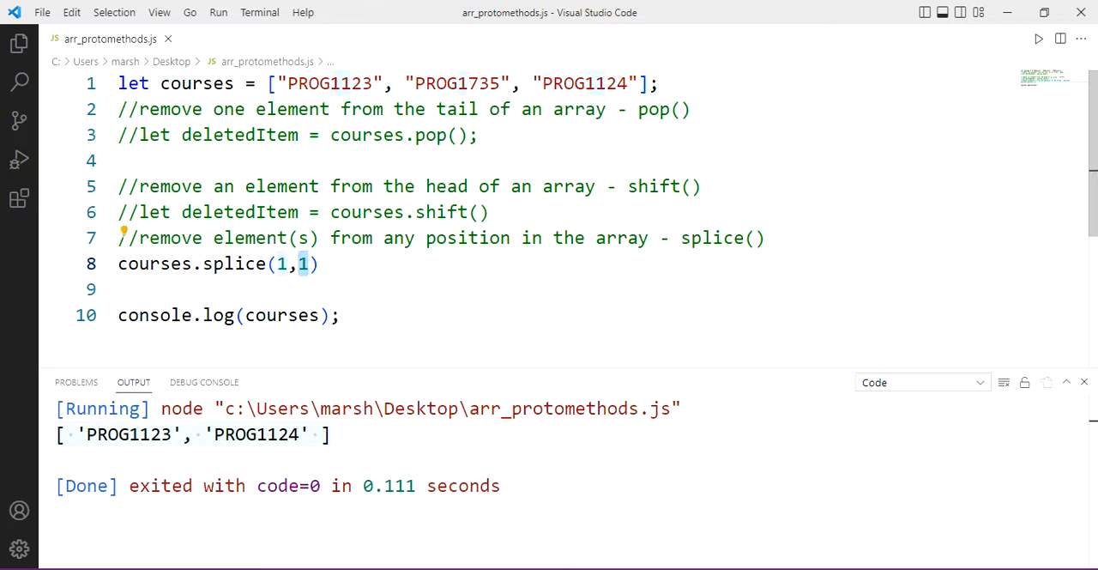
Change the call to courses.splice(1,2), save, and run so only PROG1123 remains
{"action": "type", "text": "2"}
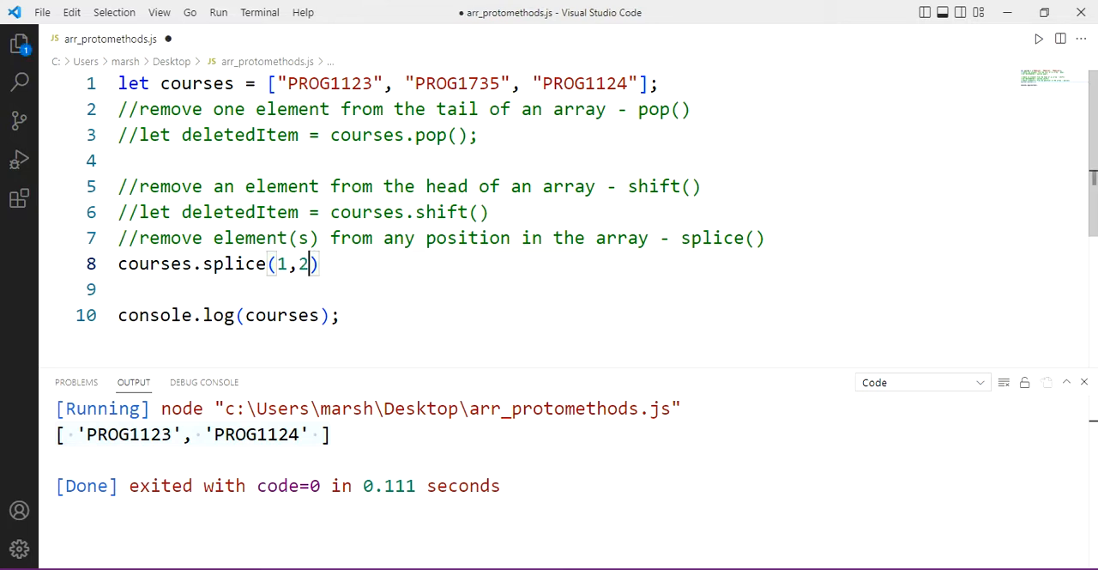
{"action": "key", "text": "Ctrl+s"}
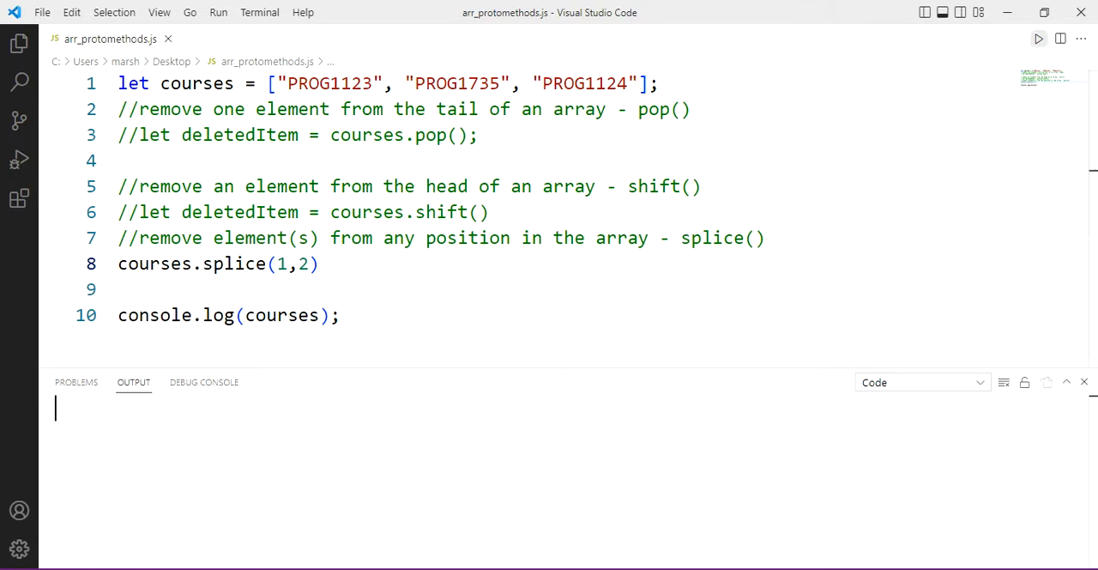
{"action": "left_click", "coordinate": [1039, 38]}
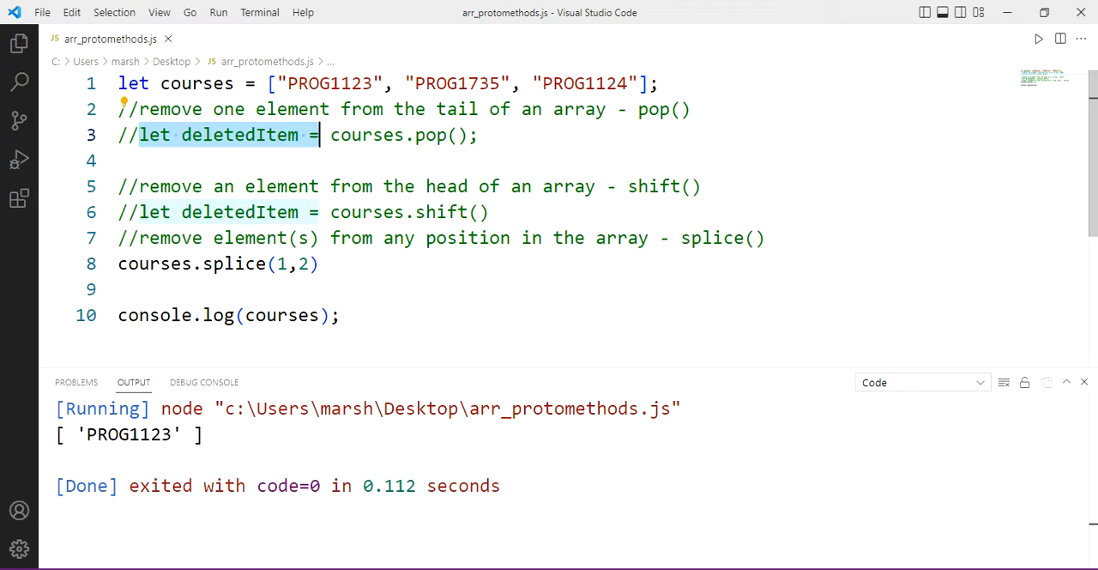
Store splice's result in deletedItem and log it, printing PROG1735 and PROG1124
{"action": "type", "text": "let deletedItem ="}
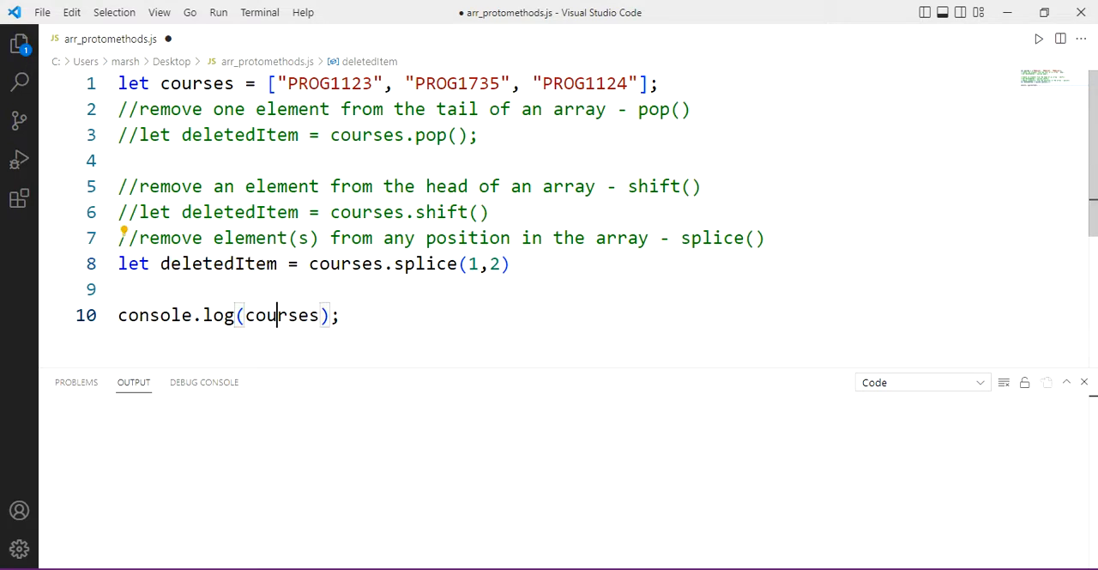
{"action": "type", "text": "deletedItem"}
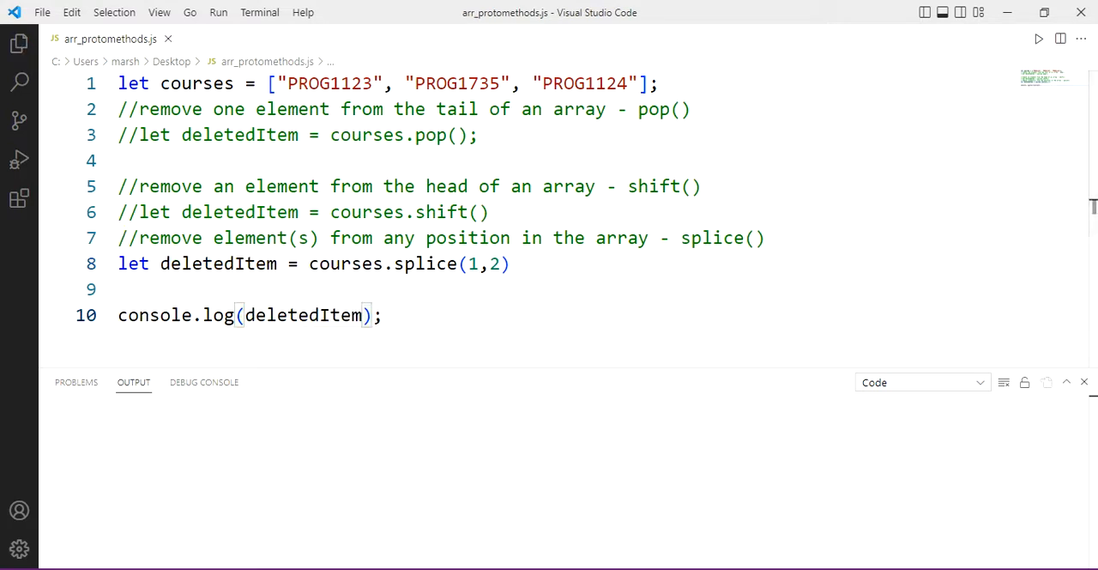
{"action": "left_click", "coordinate": [1038, 38]}
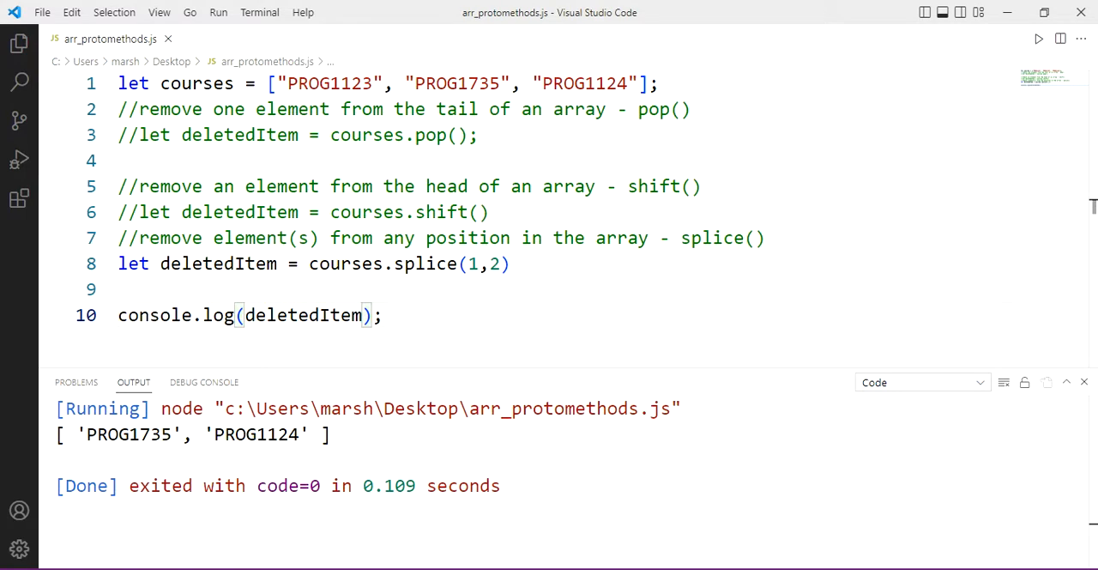